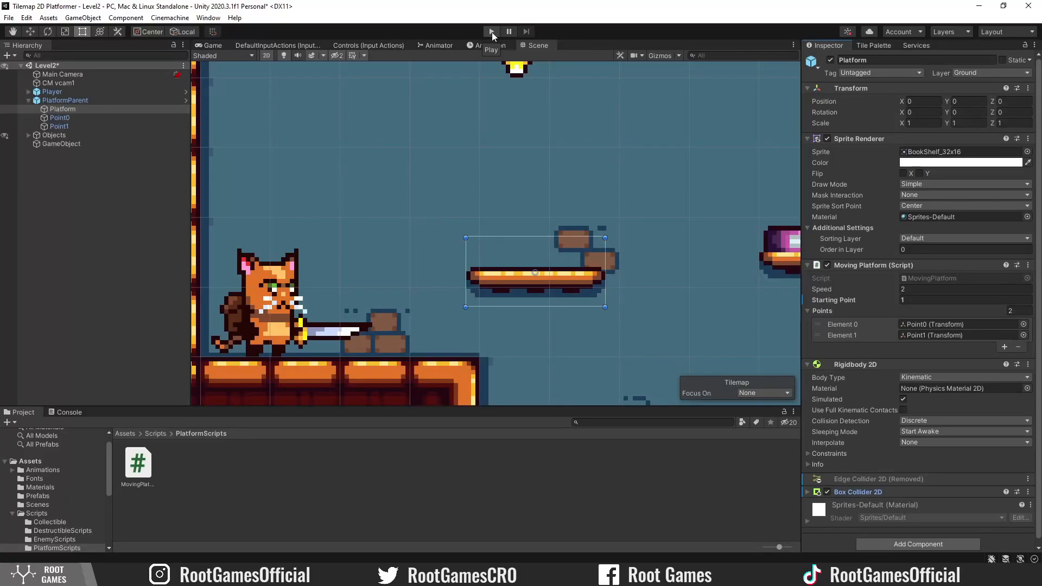
# Play-test Level2 to observe the current platform parenting behaviour.
pyautogui.click(490, 31)
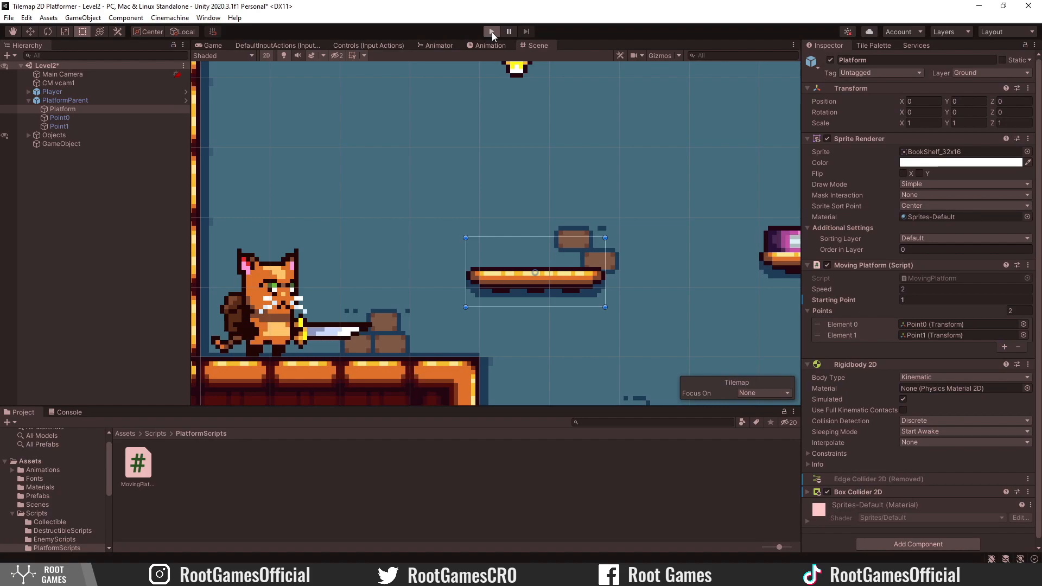
pyautogui.click(491, 31)
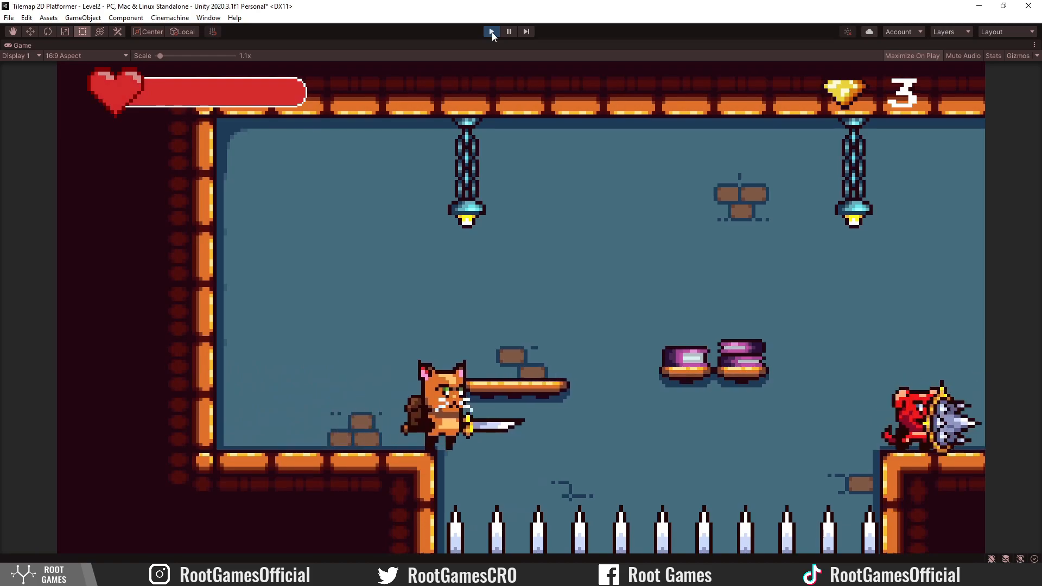
pyautogui.click(491, 31)
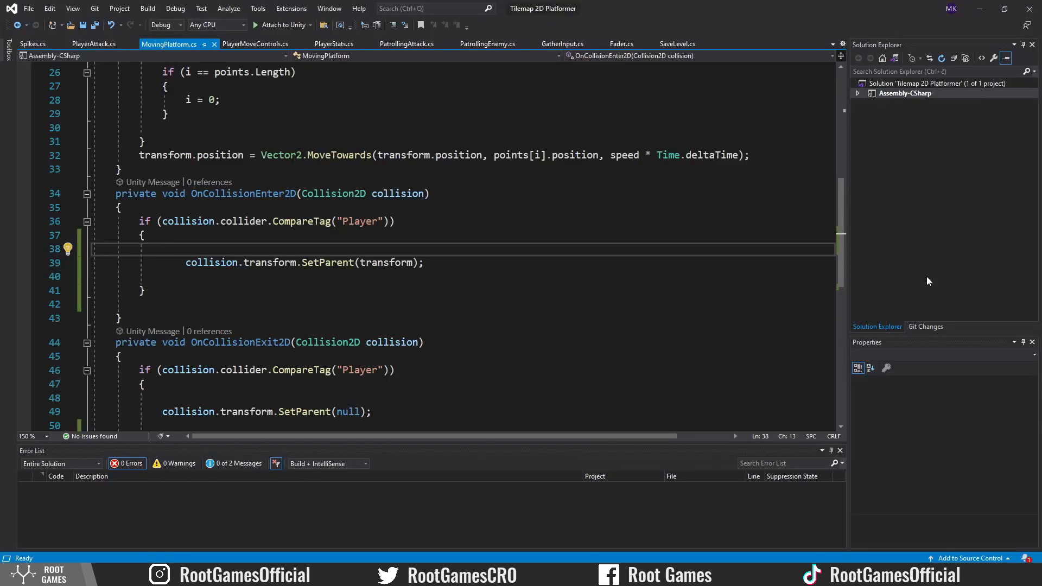
# Wrap SetParent in if(transform.position.y < collision.transform.position.y), then play-test the level.
pyautogui.write('if(transform.position.y<')
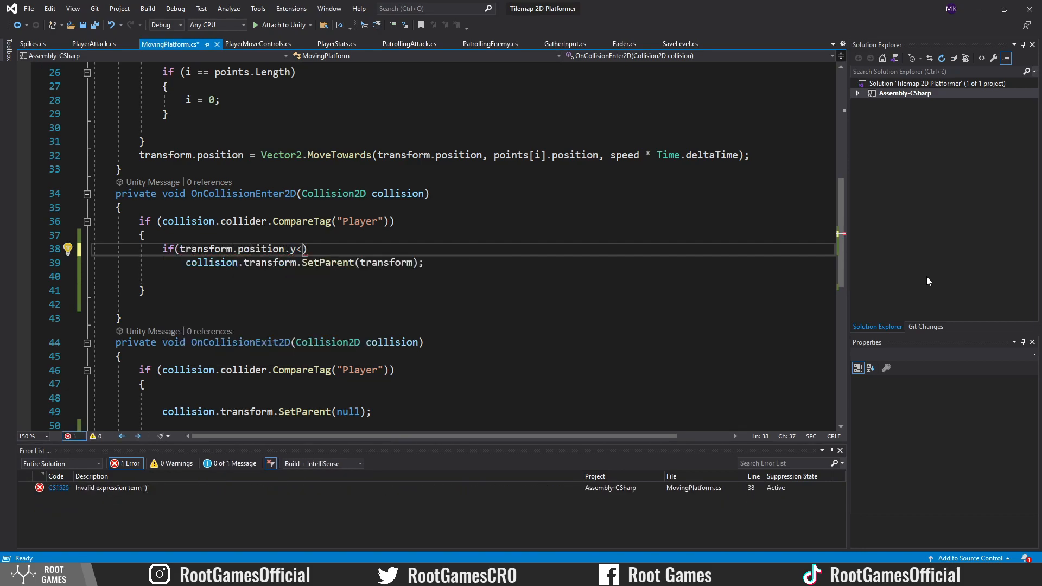
pyautogui.write('collision.transform')
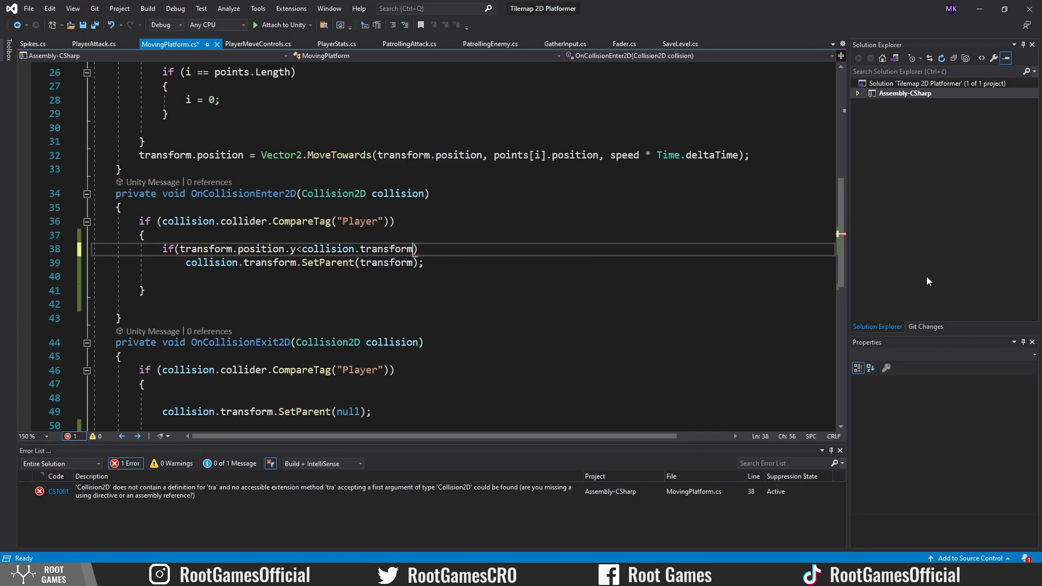
pyautogui.write('.position.y')
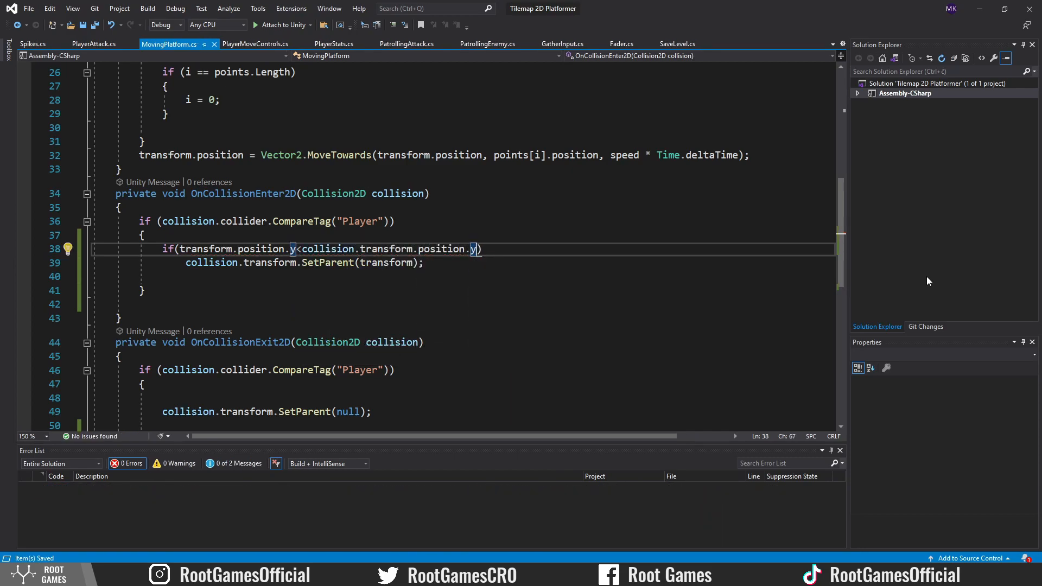
pyautogui.click(491, 31)
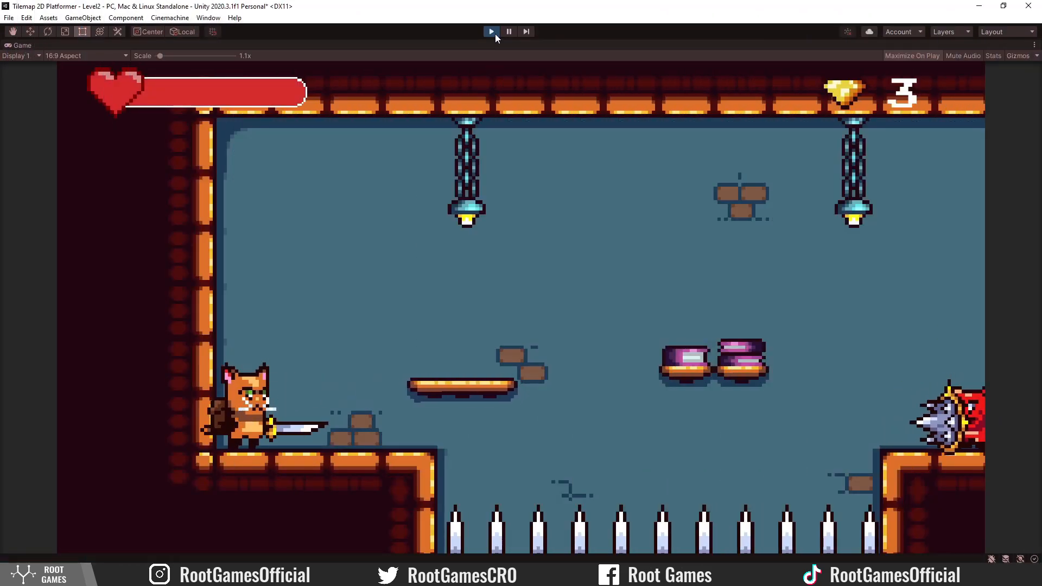
pyautogui.click(491, 32)
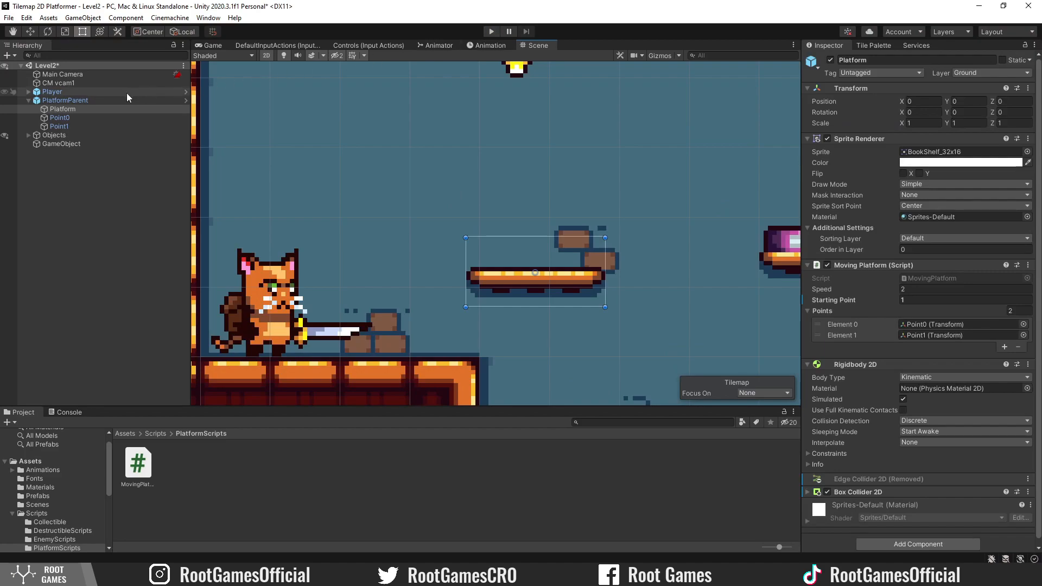
pyautogui.click(65, 100)
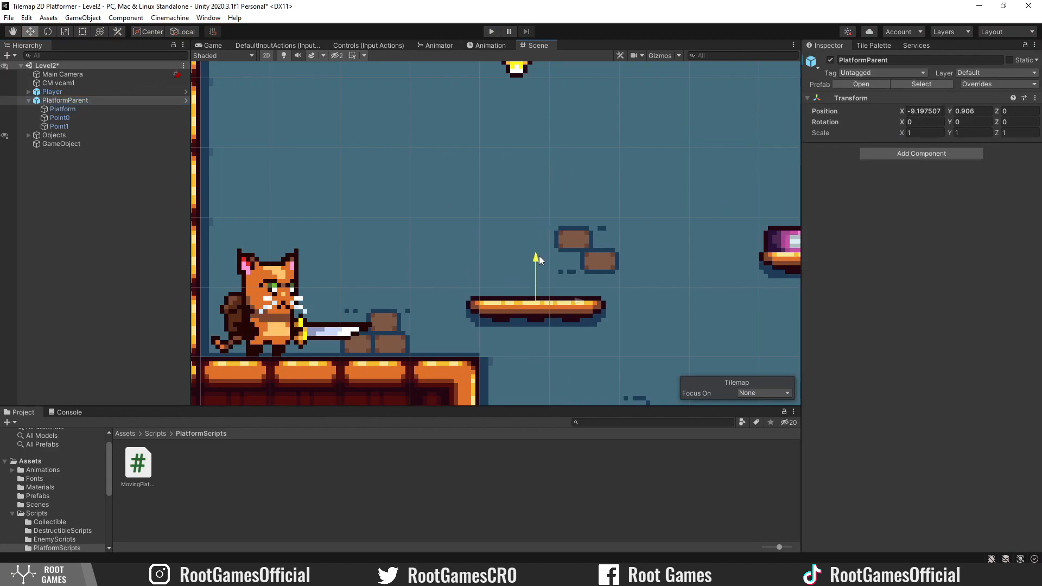
pyautogui.click(491, 32)
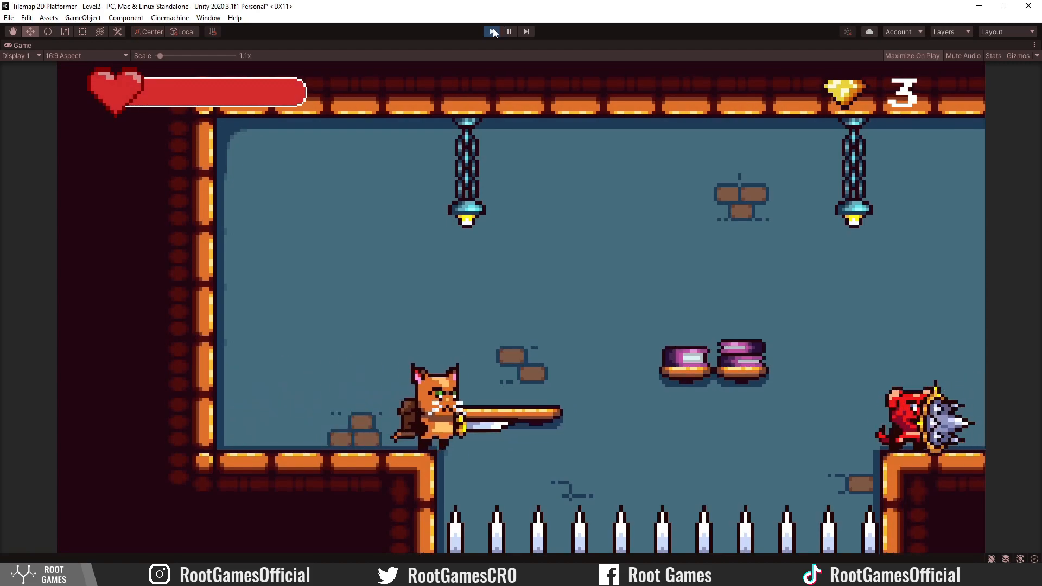
pyautogui.click(491, 32)
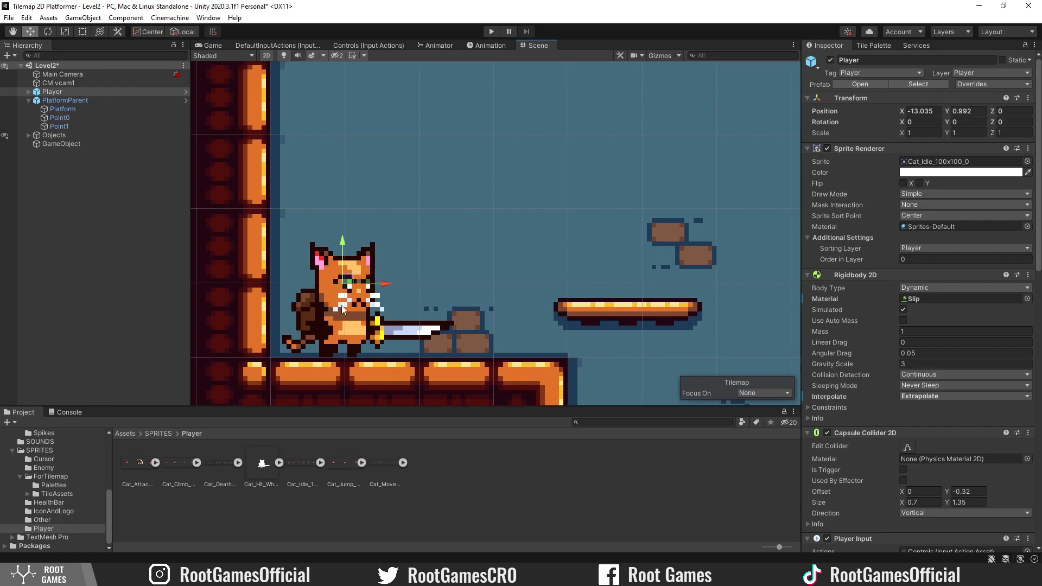
pyautogui.moveTo(342, 357)
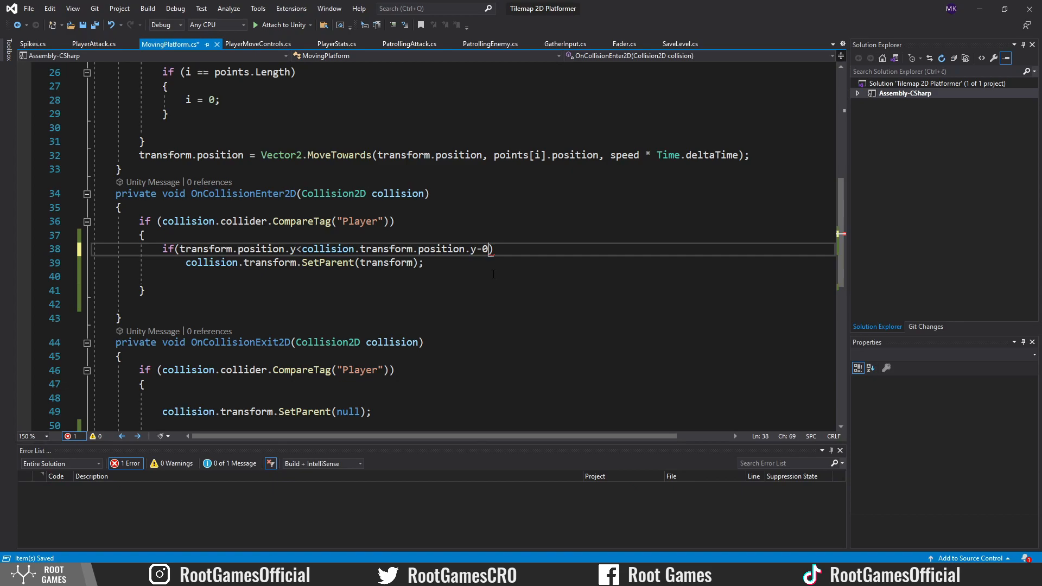
# Change the condition to collision.transform.position.y - 0.8f and start a play test.
pyautogui.write('.8f')
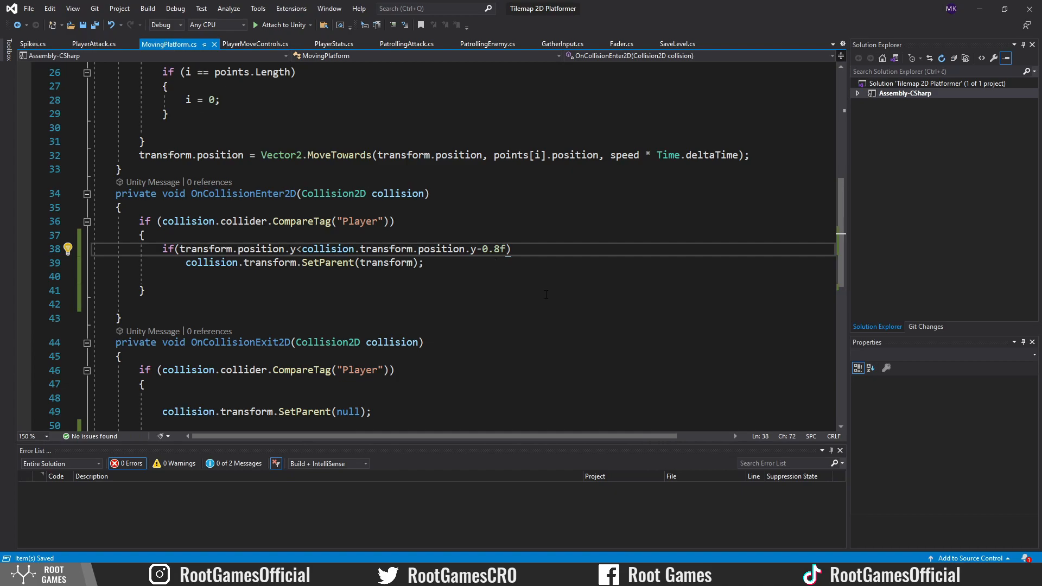
pyautogui.click(491, 31)
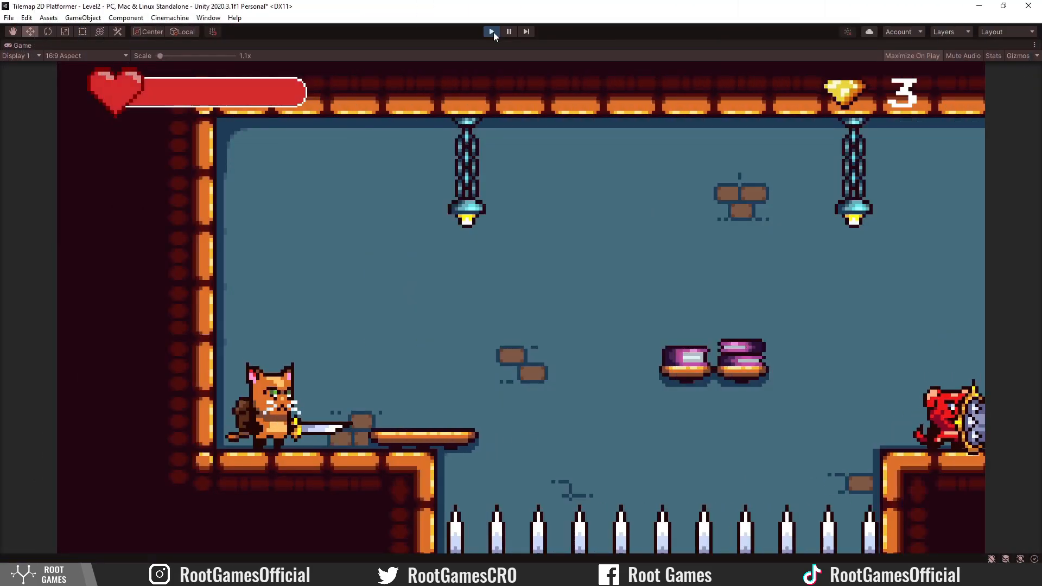